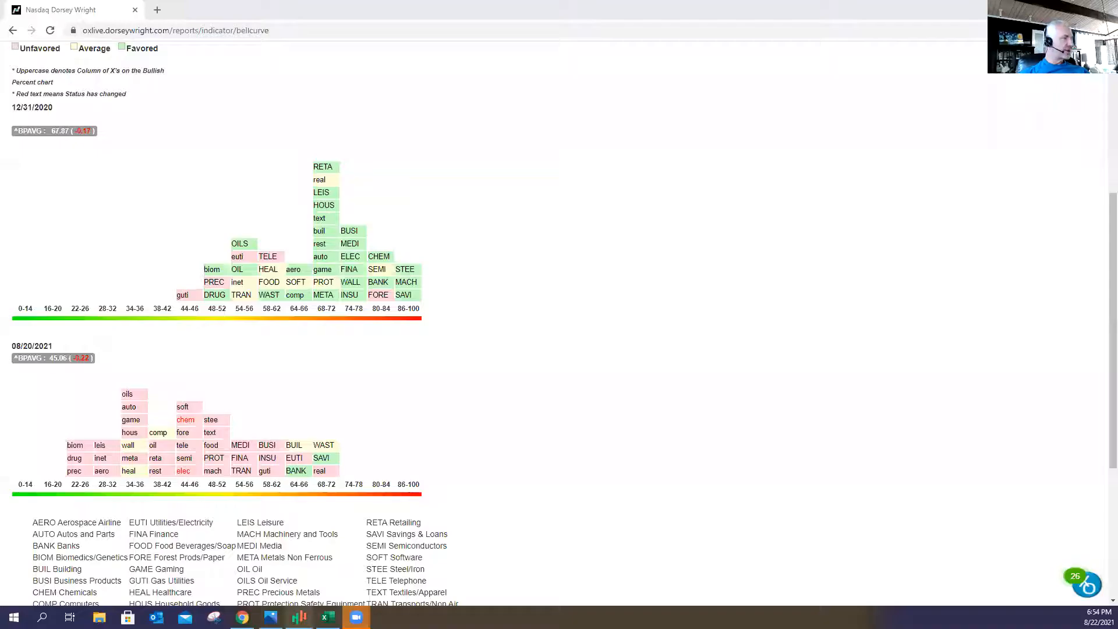
Step: Switch to TC2000 to show the SPY daily chart with Bollinger Bands, trendlines and RSI
left_click(298, 617)
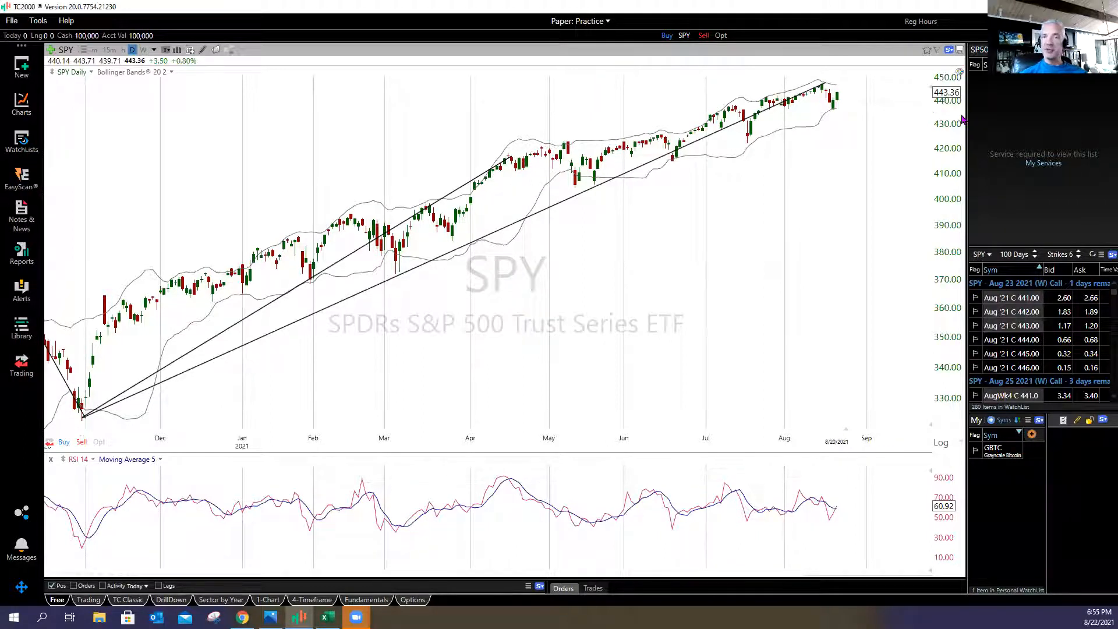
mouse_move(454, 531)
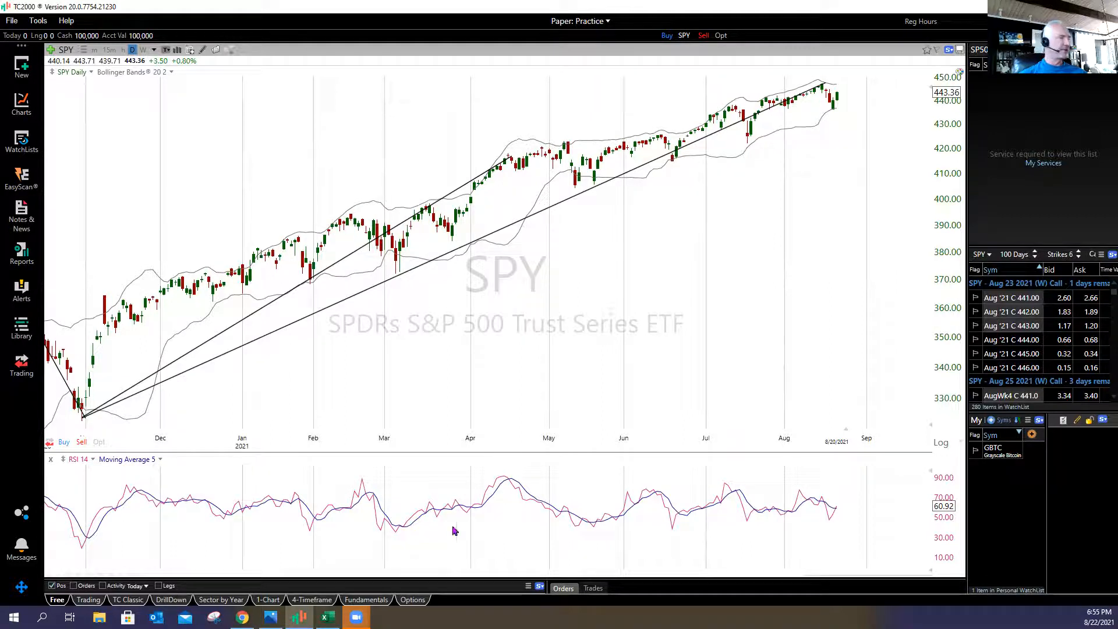
Step: Return to Chrome and scroll the Dorsey Wright bell-curve report comparing 12/31/2020 with 08/20/2021
left_click(242, 617)
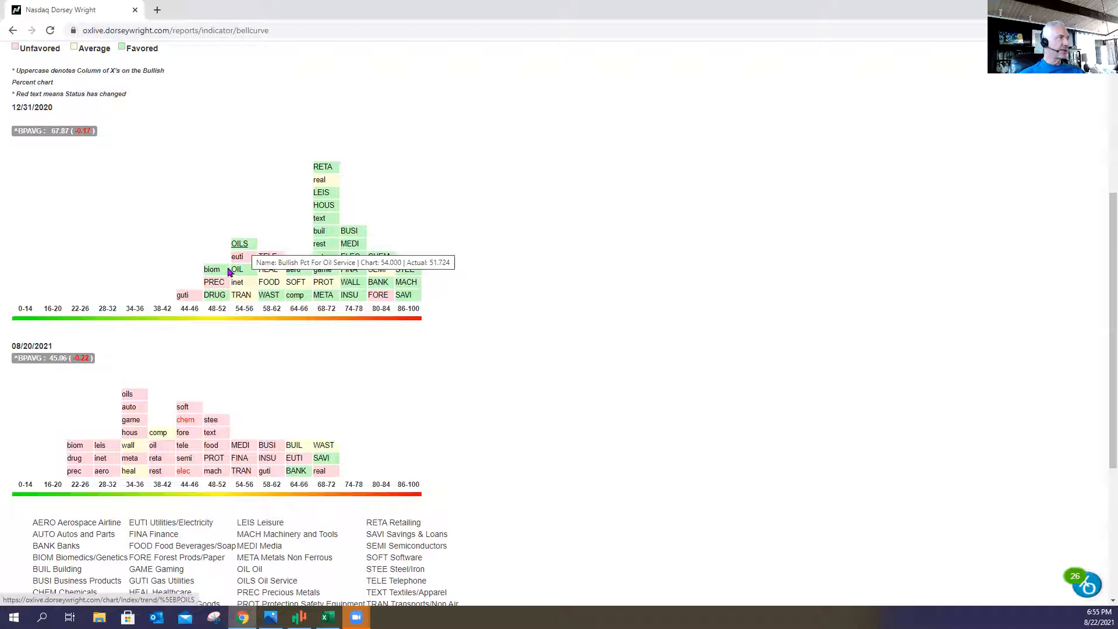
mouse_move(390, 304)
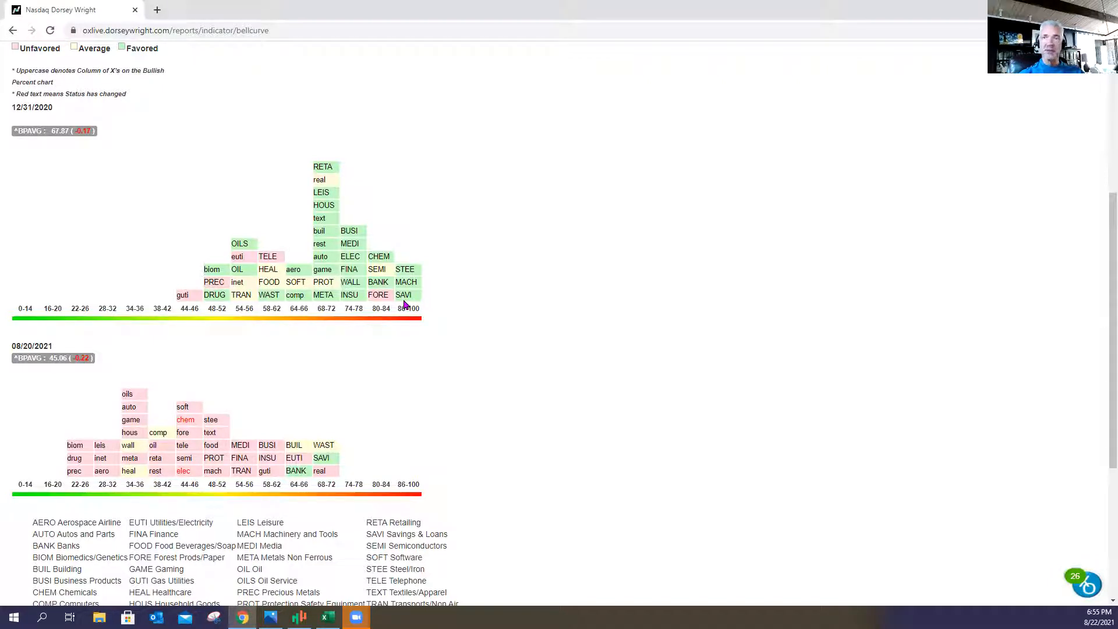
mouse_move(621, 415)
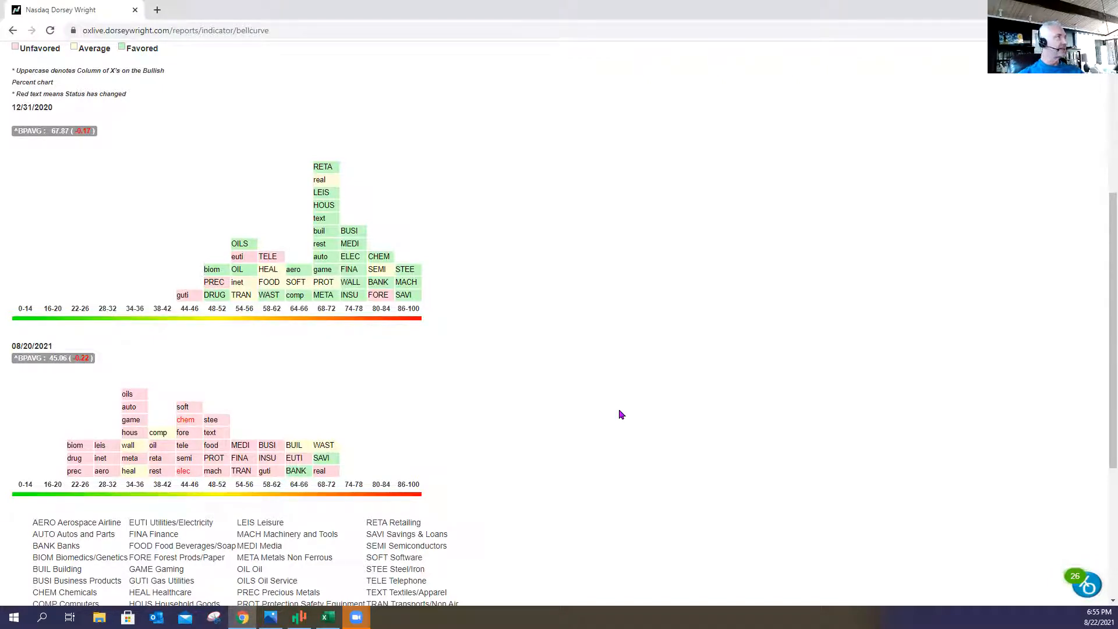
mouse_move(143, 224)
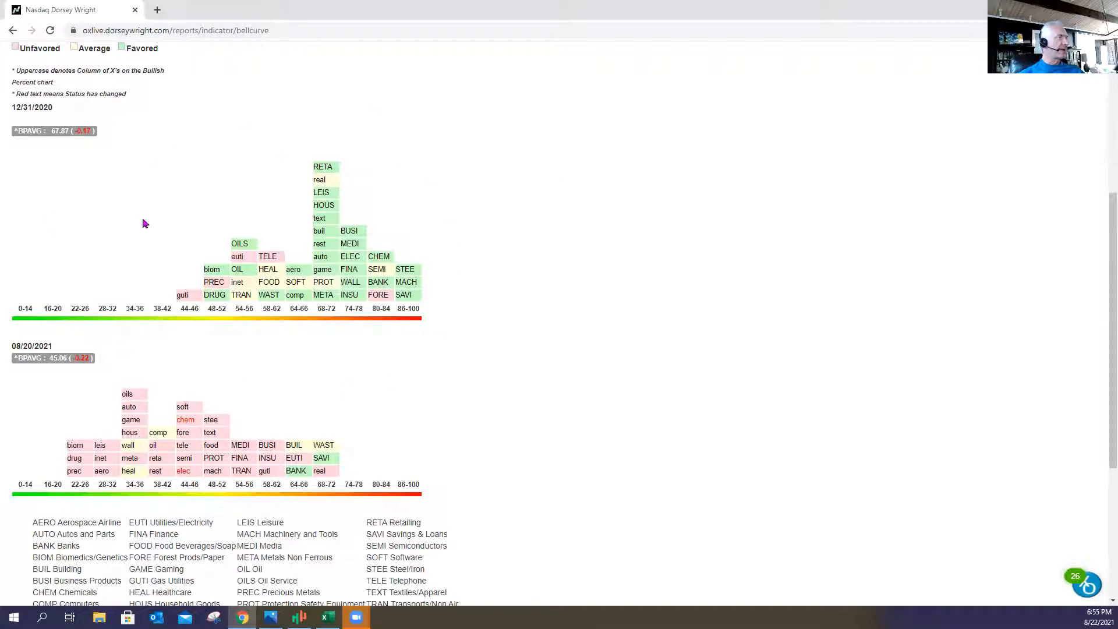
scroll("down", 3)
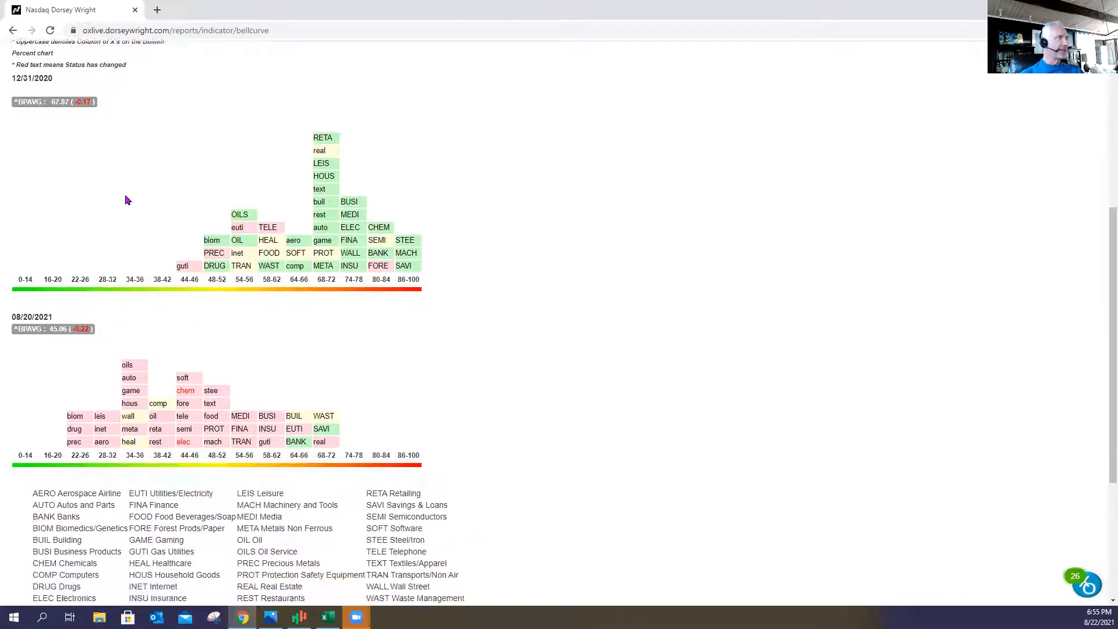
scroll("down", 3)
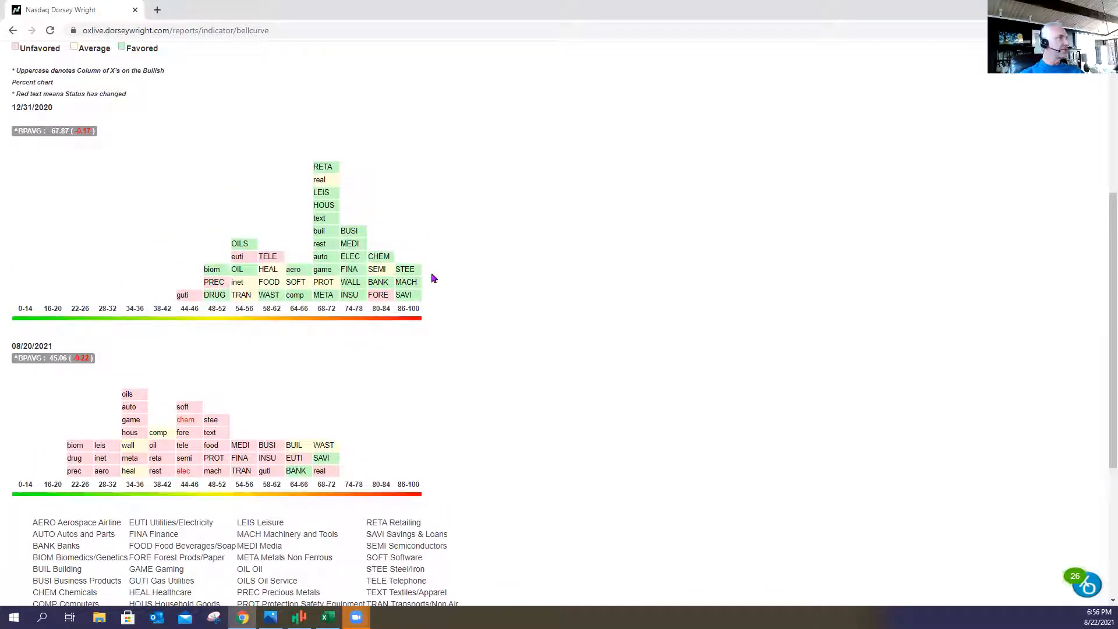
mouse_move(399, 380)
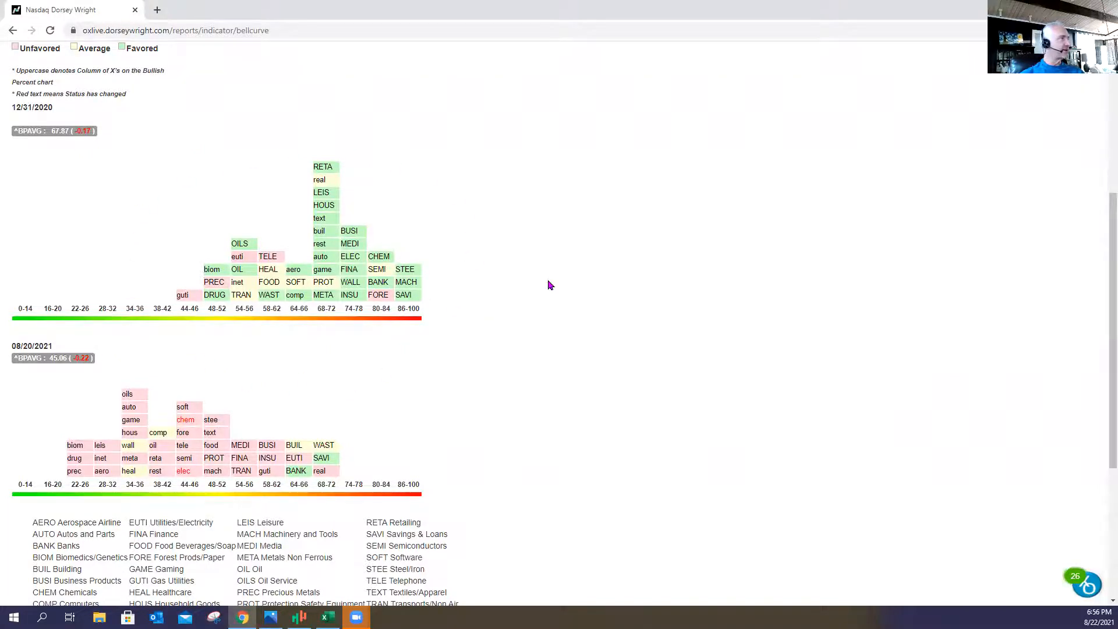
Step: Scroll the bell-curve report down to the sector abbreviation legend and footer
scroll("down", 3)
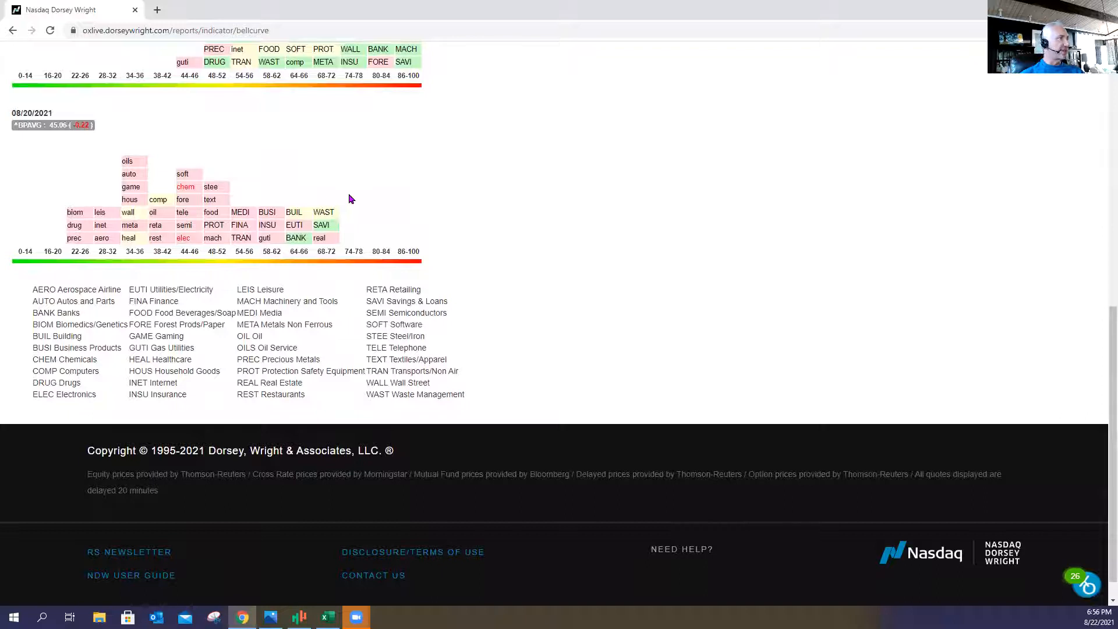
scroll("down", 3)
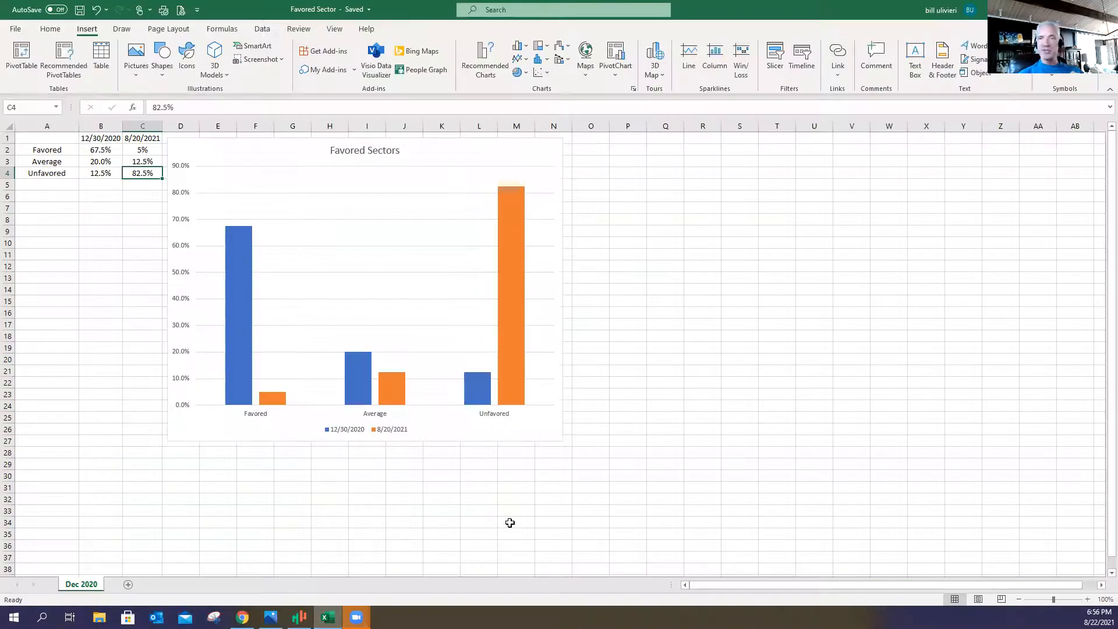
mouse_move(238, 306)
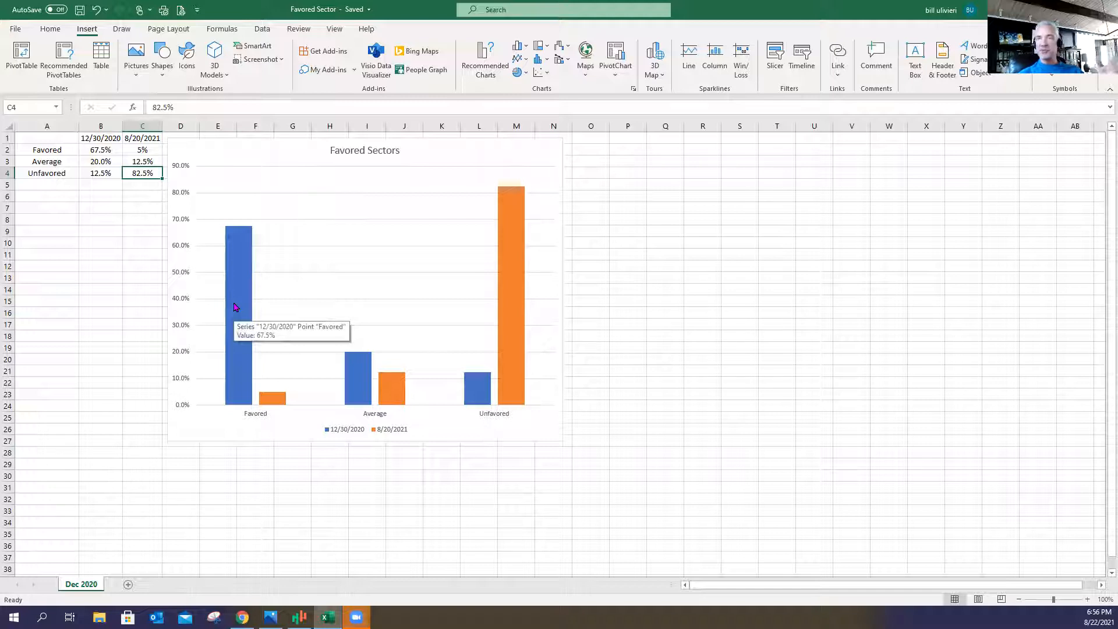
mouse_move(238, 303)
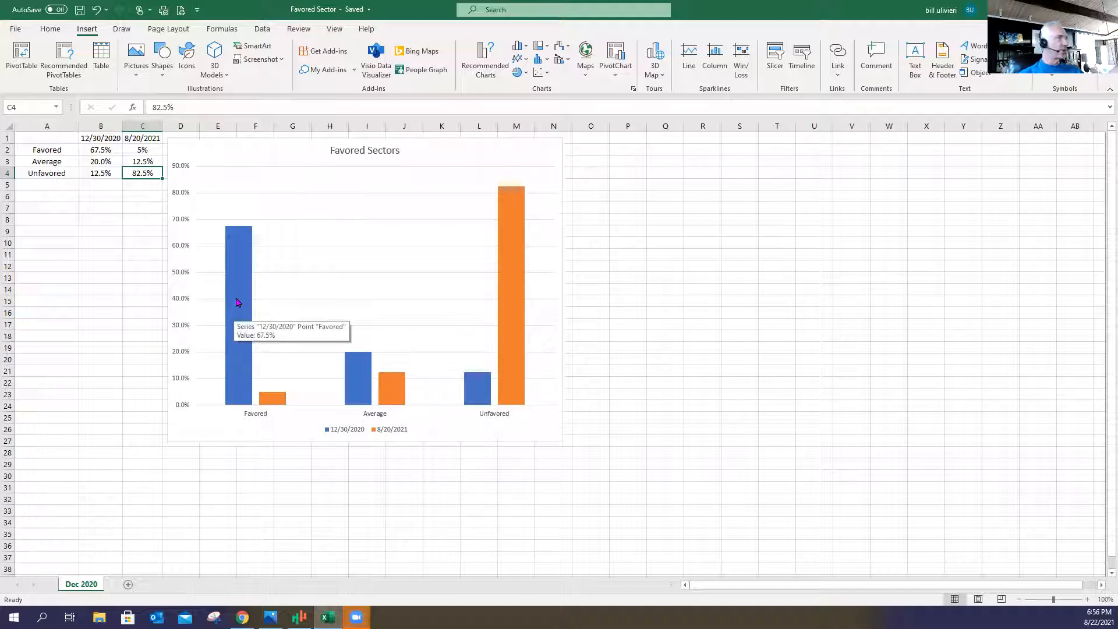
mouse_move(240, 262)
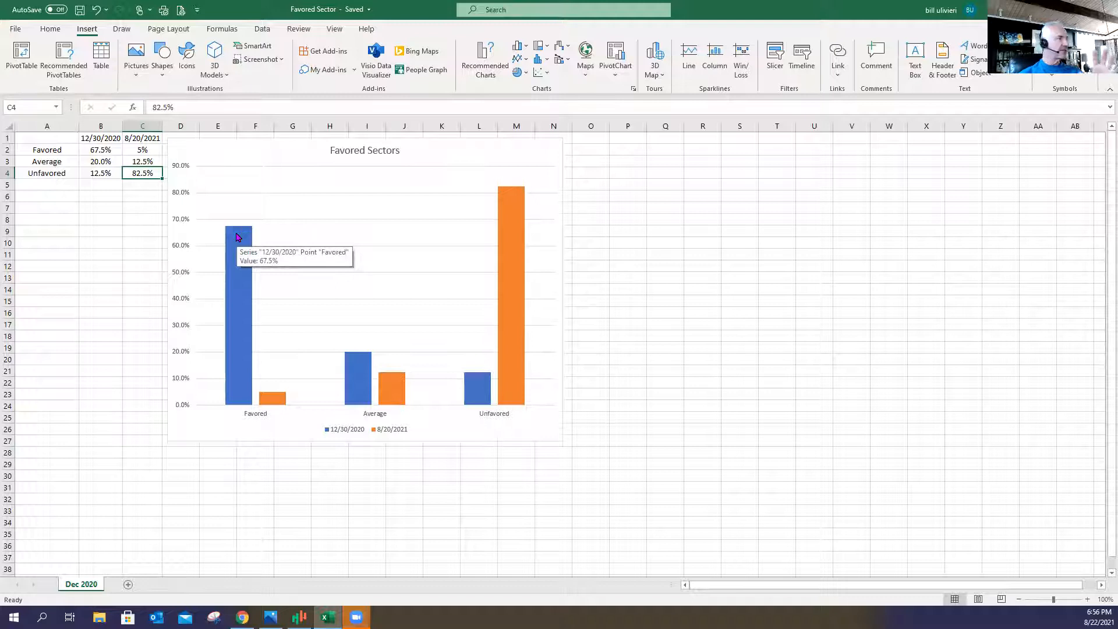
mouse_move(271, 397)
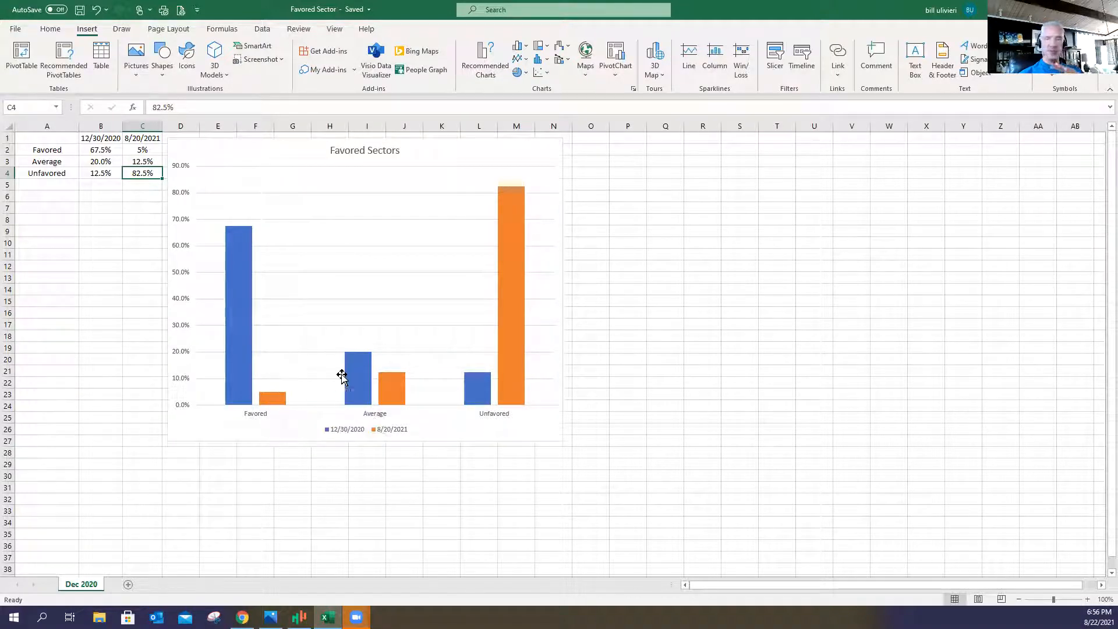
mouse_move(358, 370)
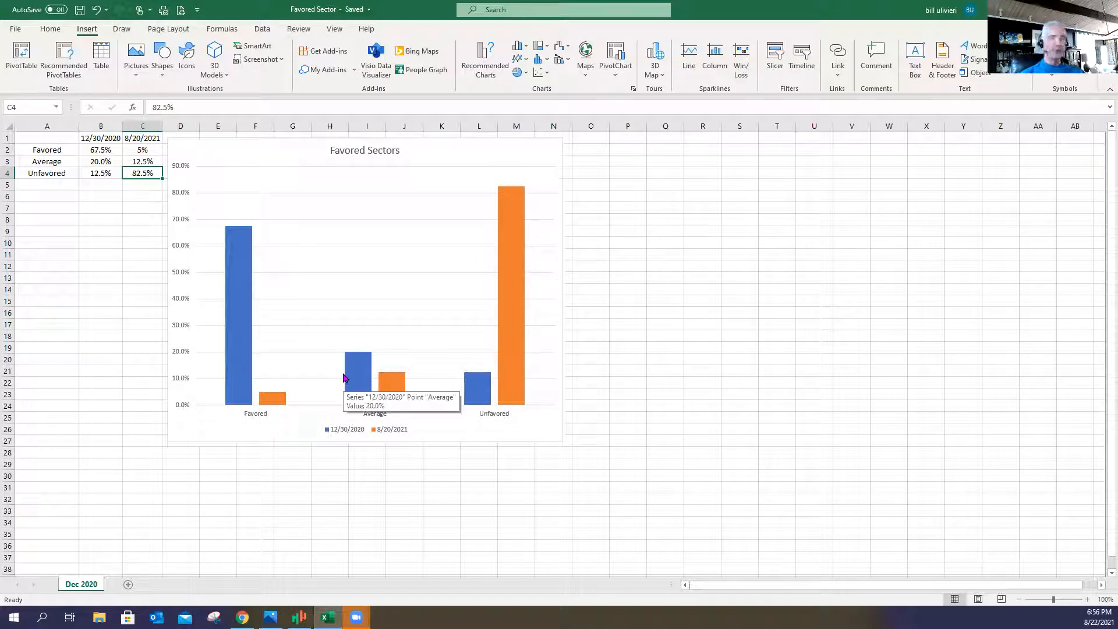
mouse_move(427, 317)
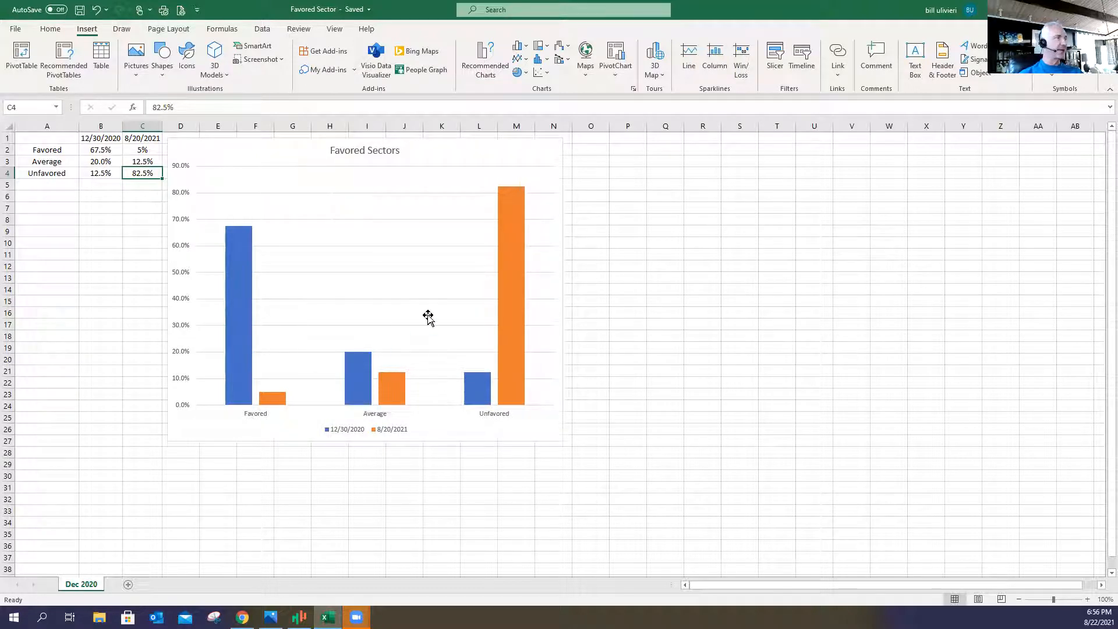
mouse_move(246, 283)
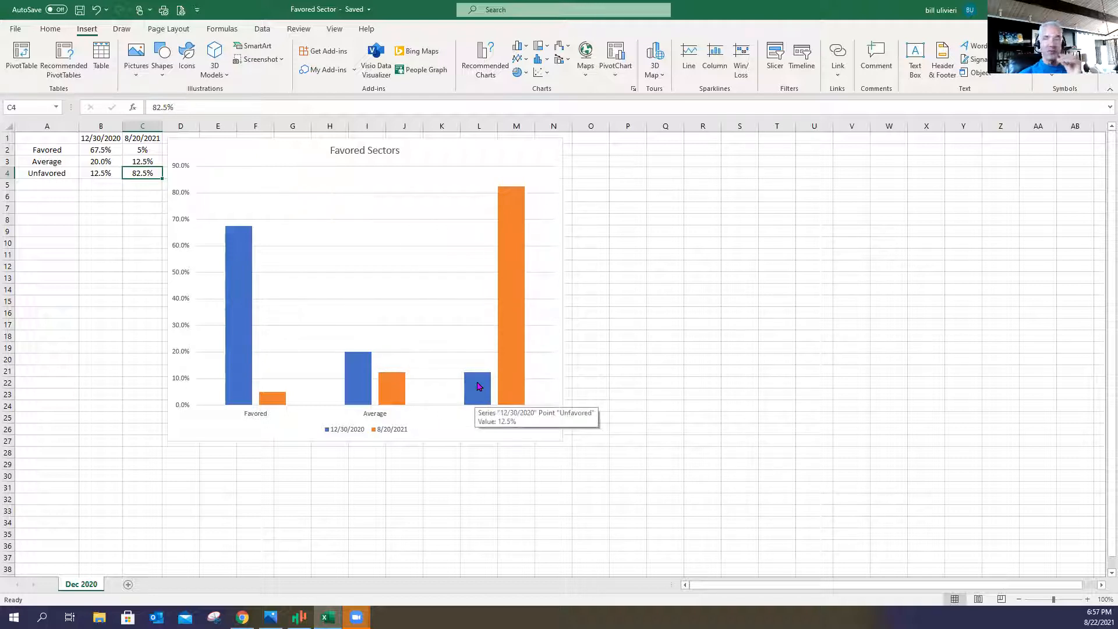
mouse_move(513, 208)
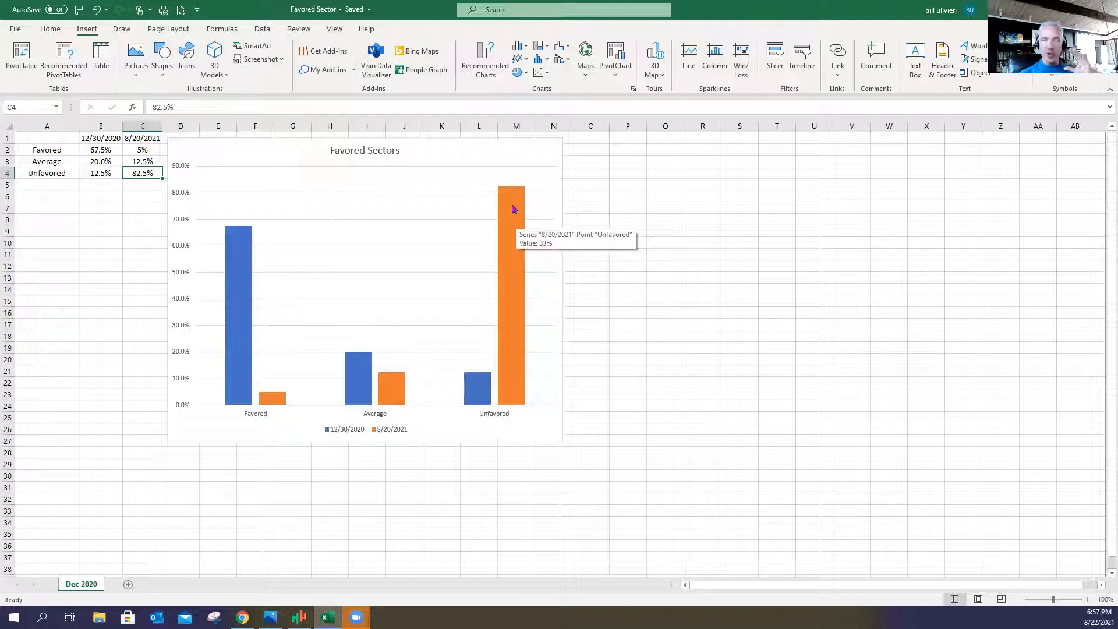
mouse_move(518, 225)
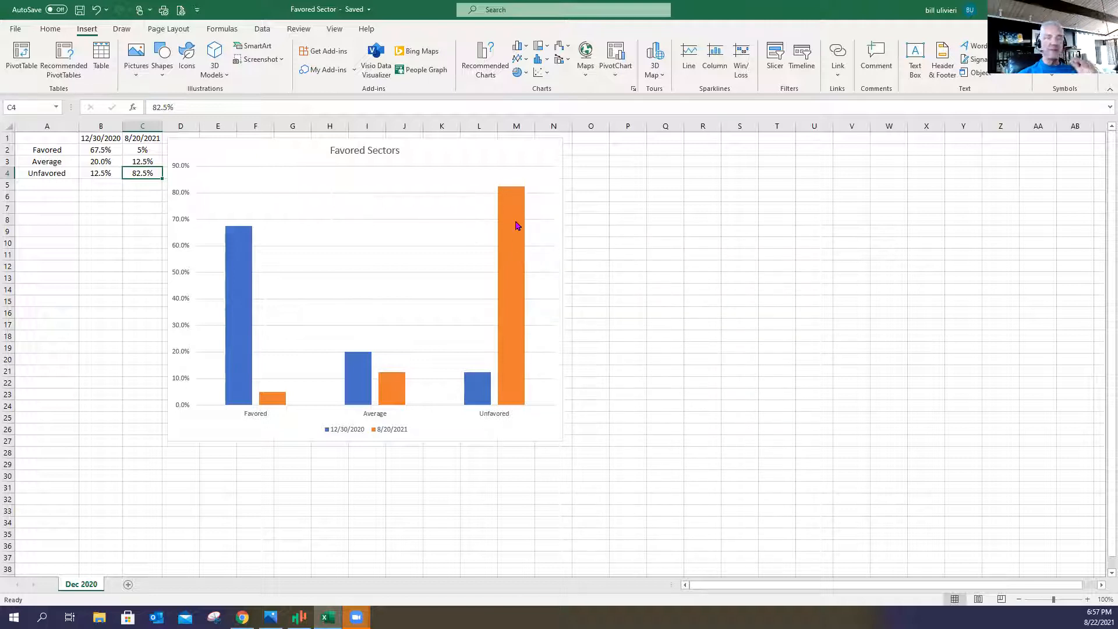
mouse_move(511, 228)
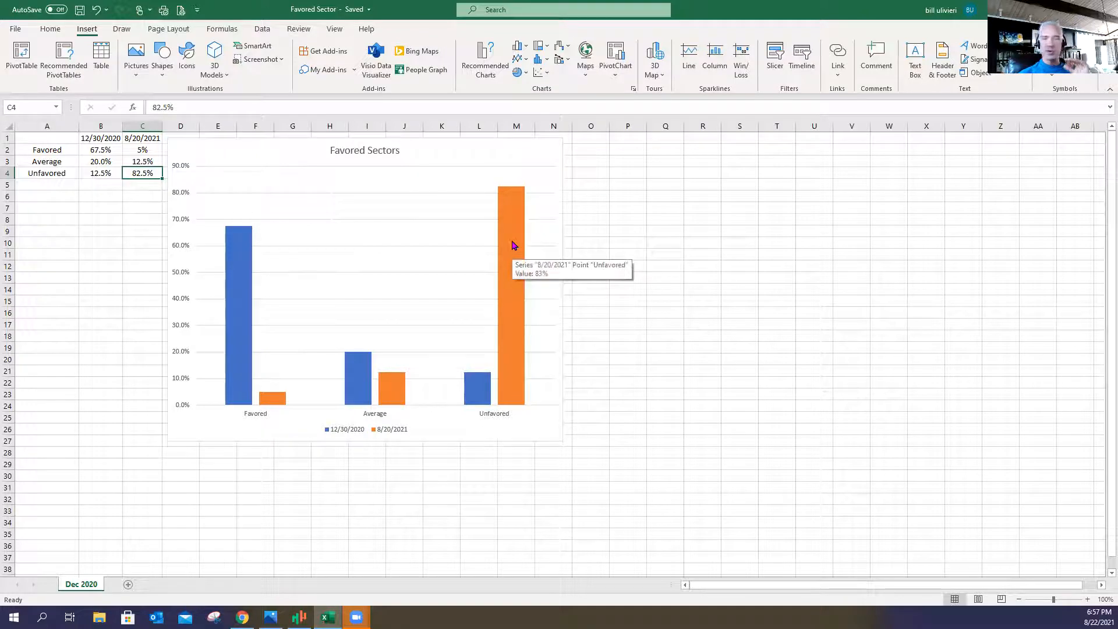
mouse_move(957, 103)
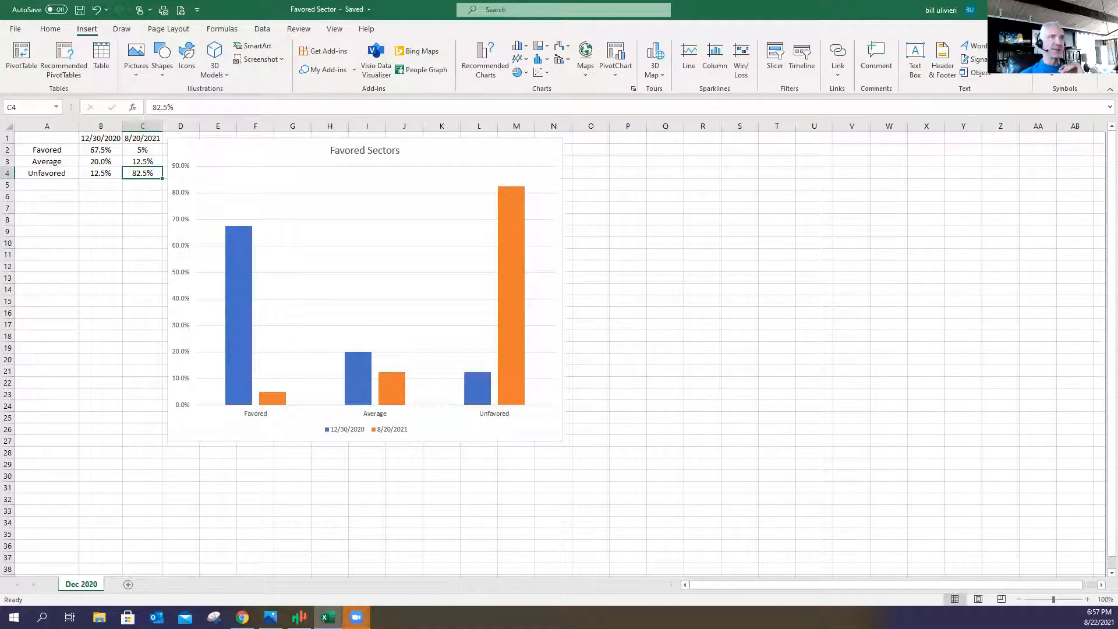
Step: Switch to Windows Photos to display the 40 sectors.png iceberg image
left_click(269, 618)
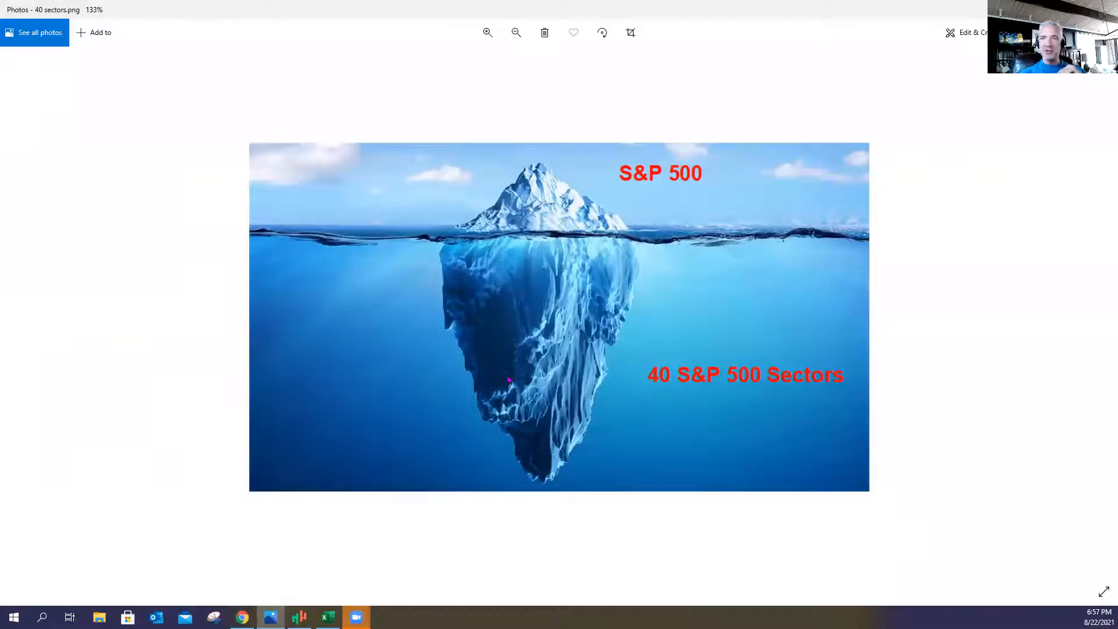
mouse_move(763, 259)
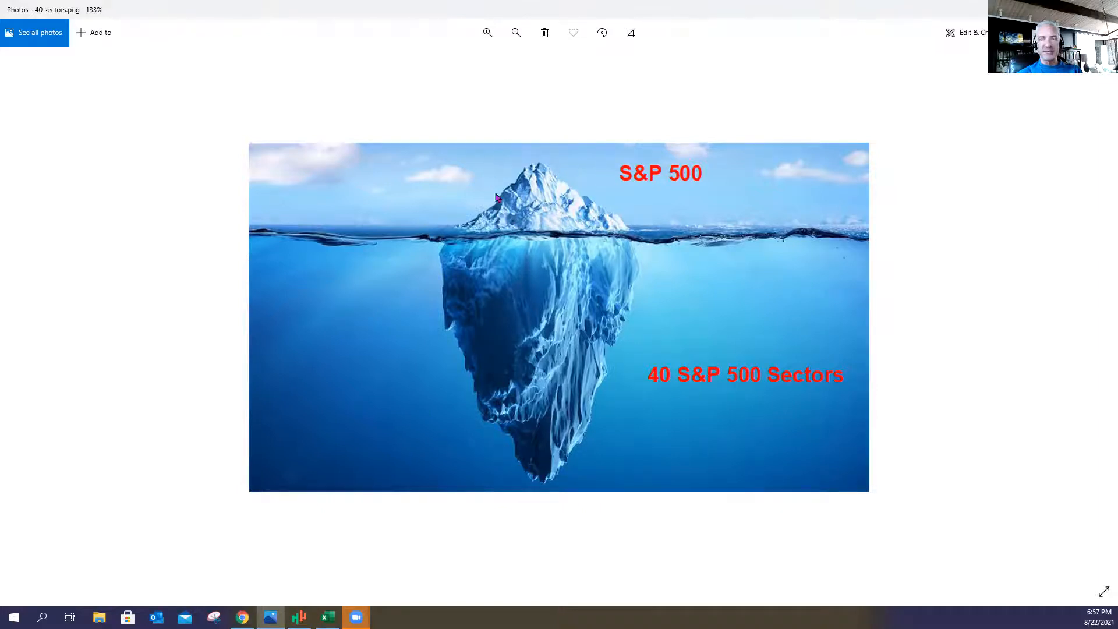
mouse_move(517, 206)
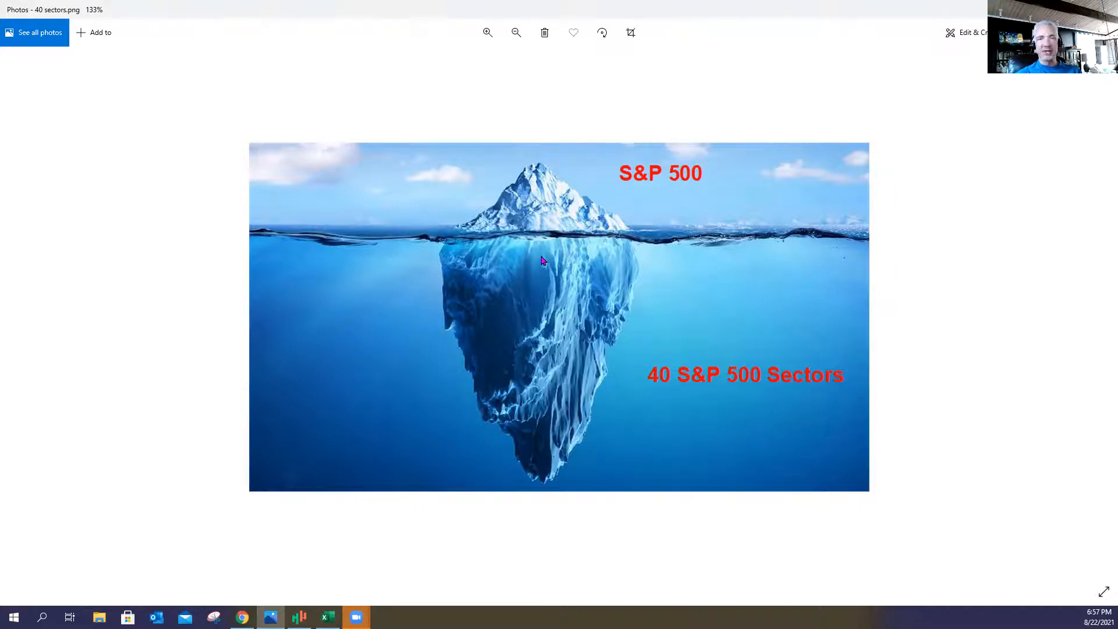
mouse_move(539, 277)
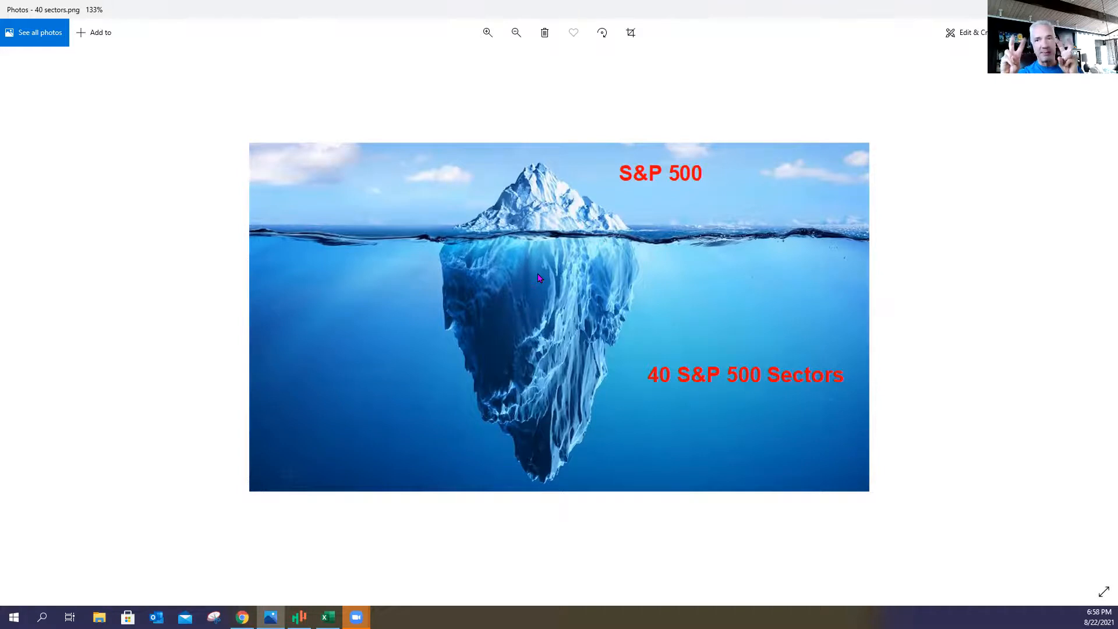
mouse_move(717, 80)
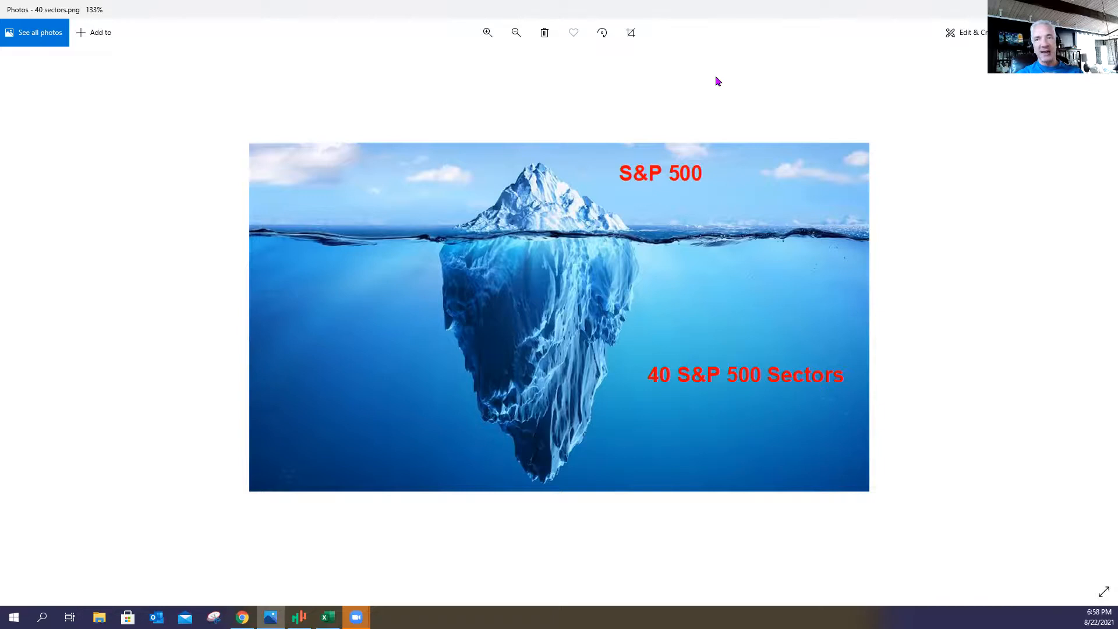
mouse_move(630, 69)
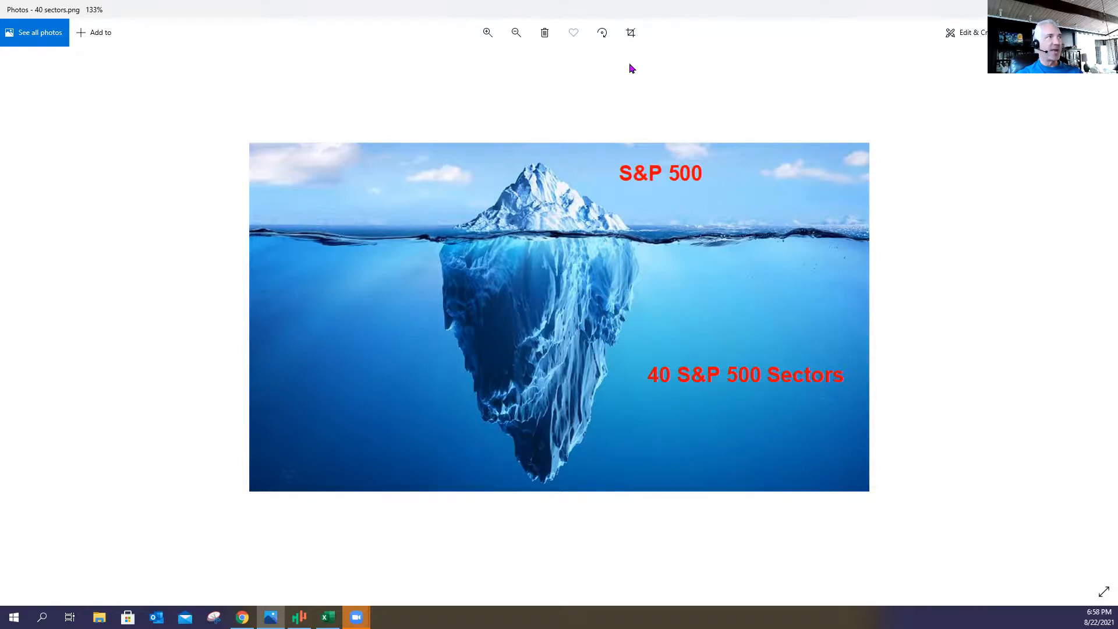
mouse_move(638, 55)
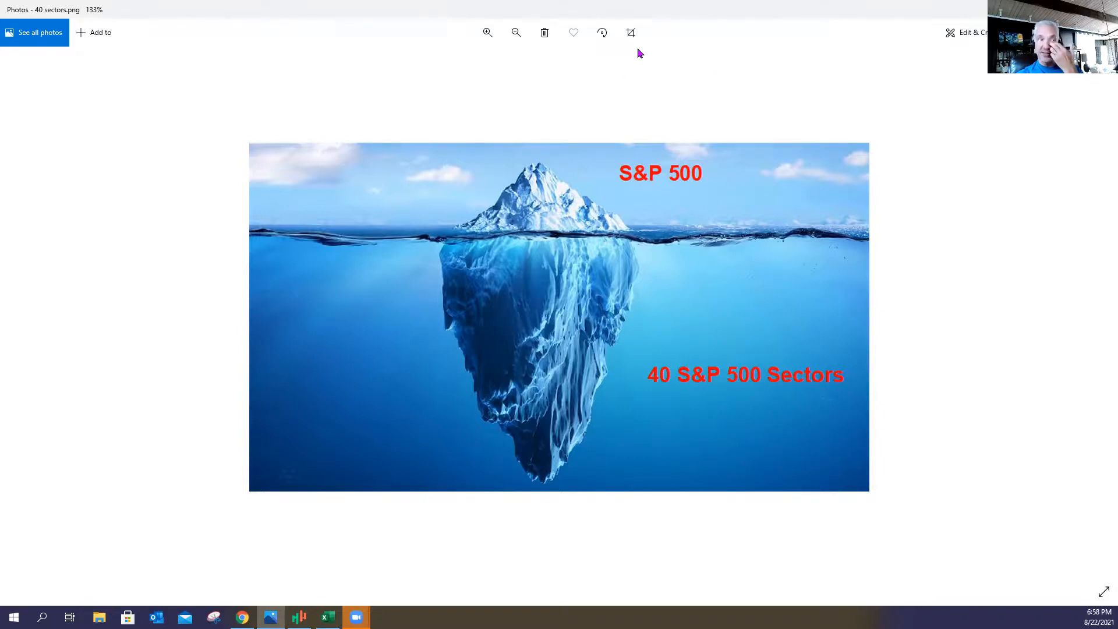